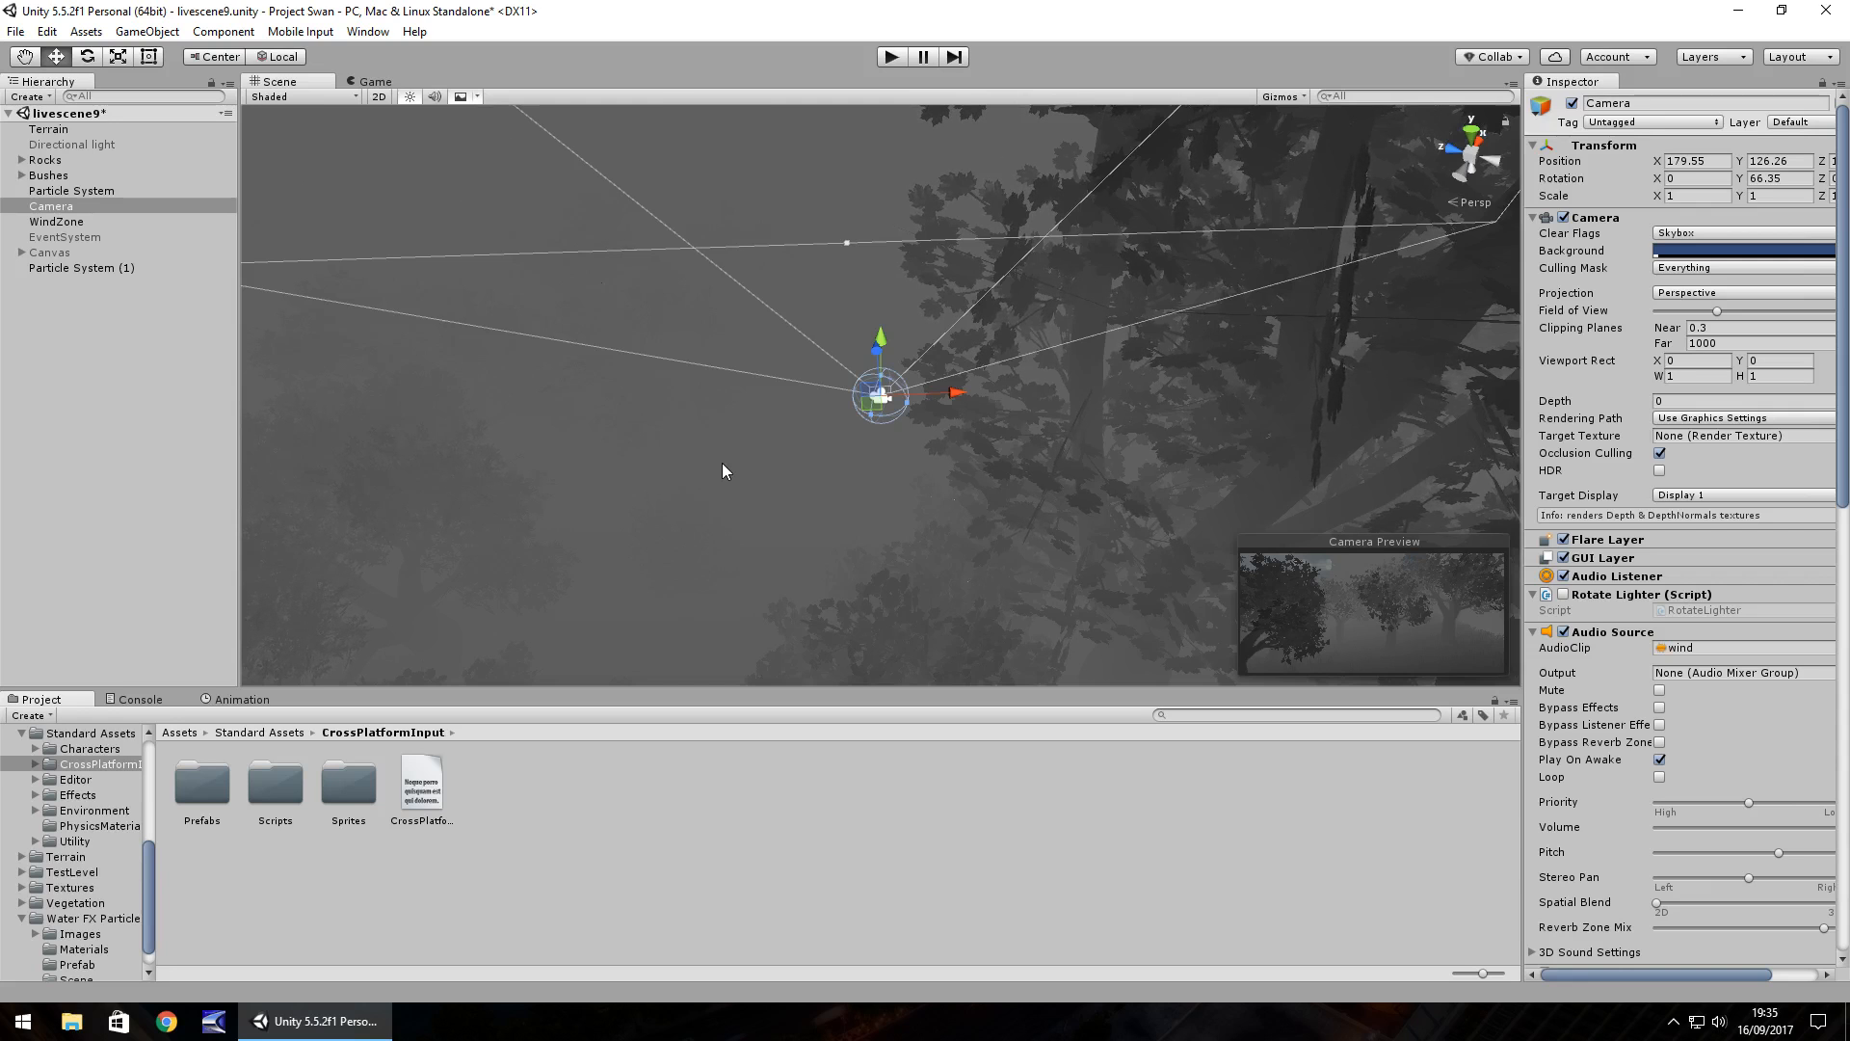
Step: Play and stop the forest scene, then open File > Build Settings
click(890, 56)
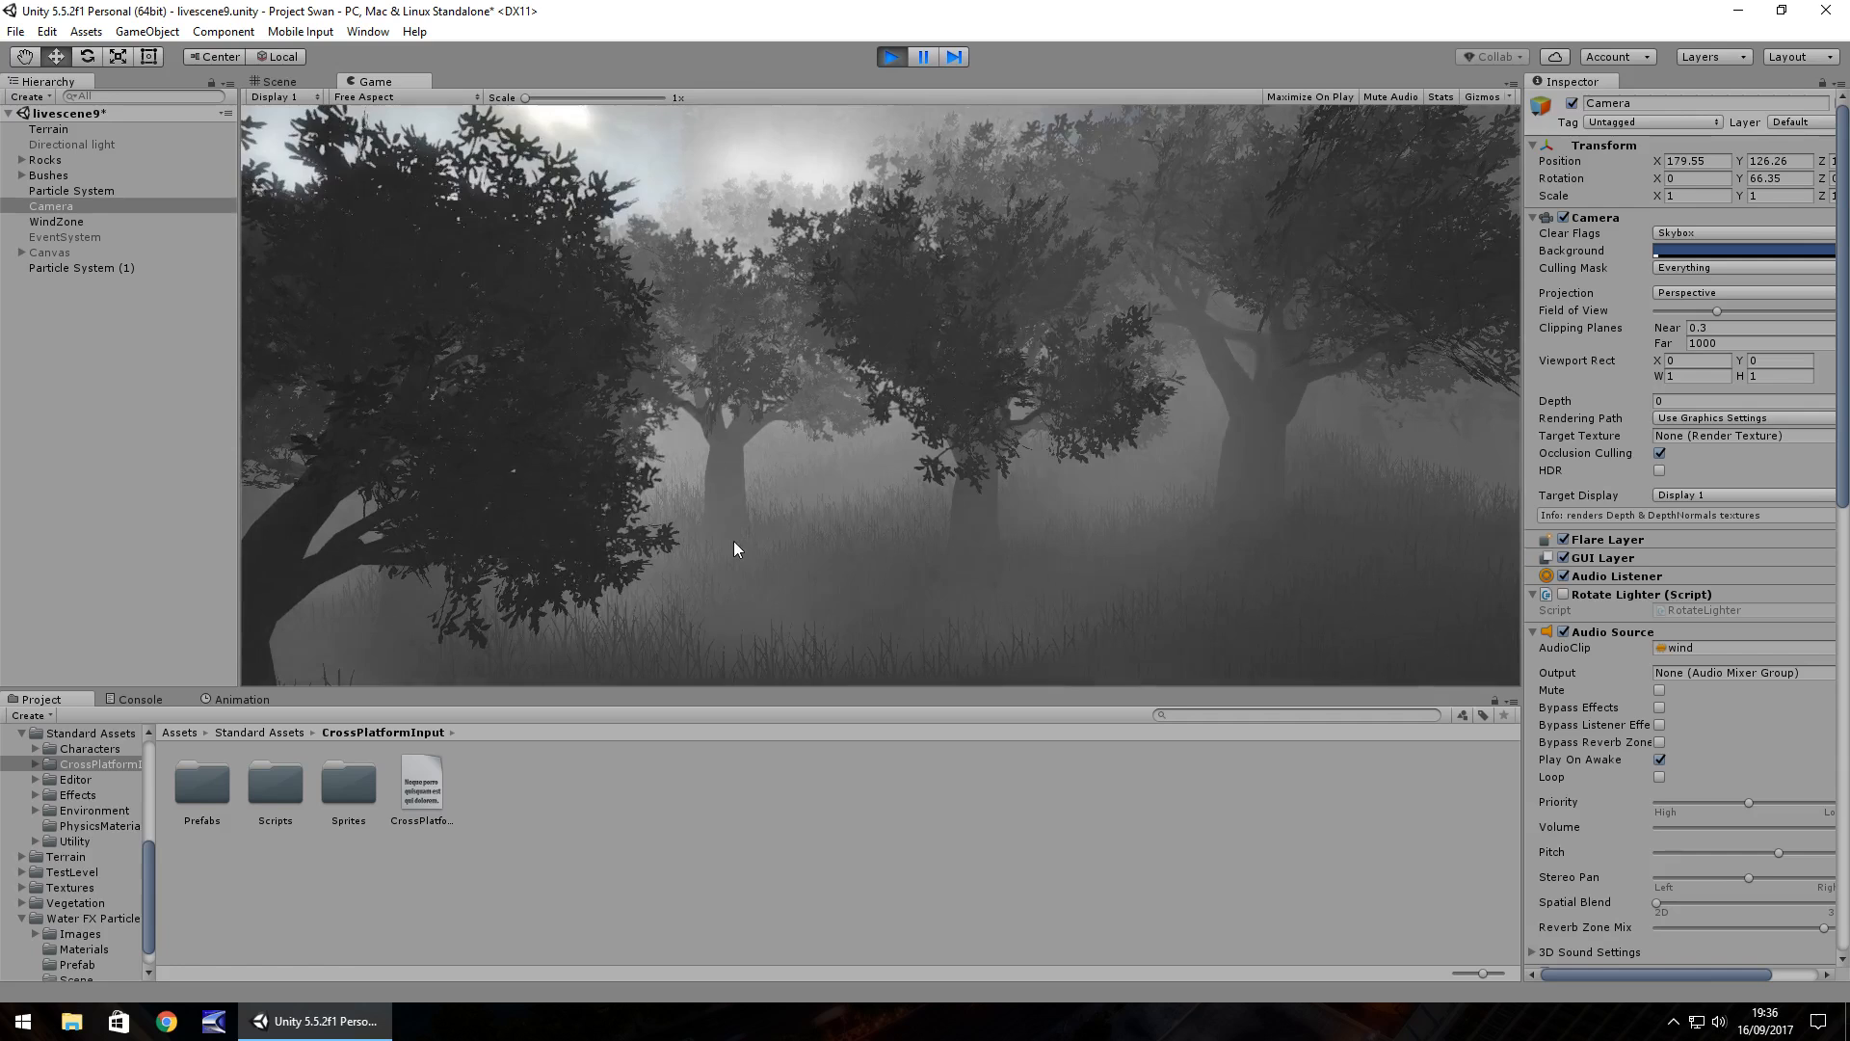
click(277, 81)
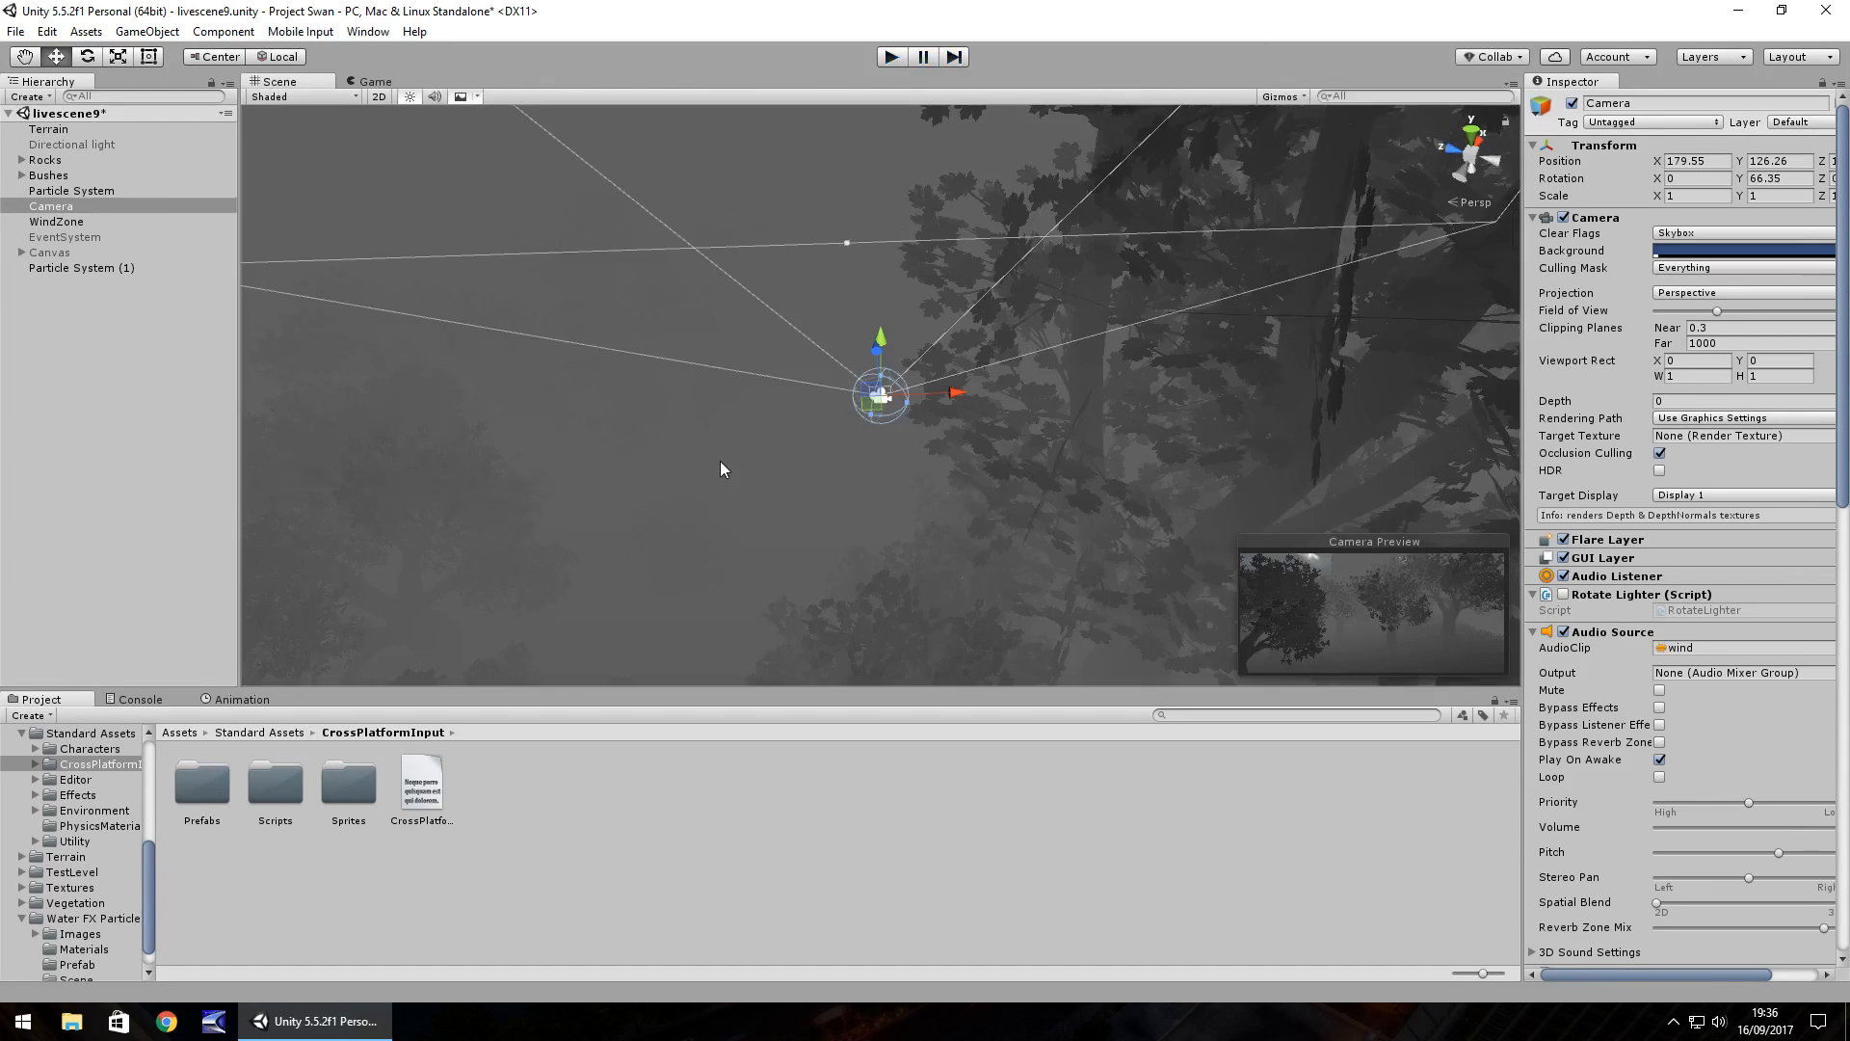
mouse_move(739, 523)
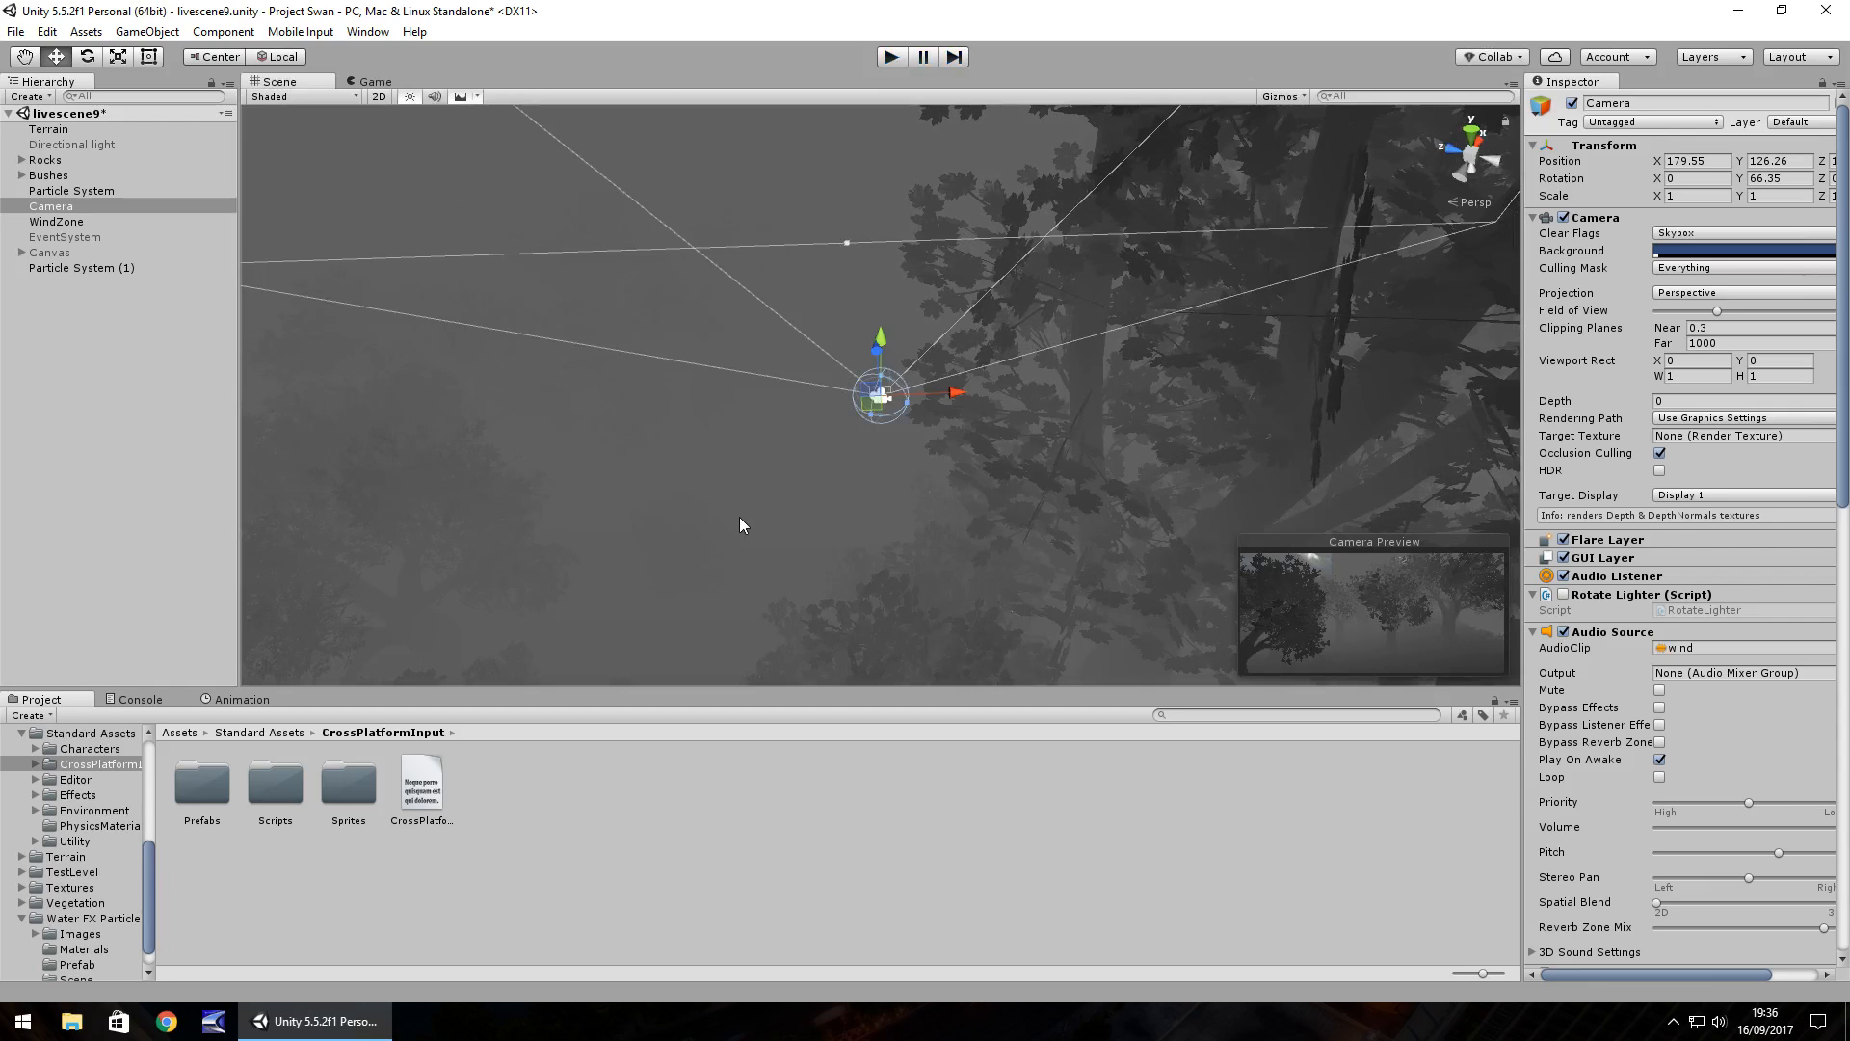
click(16, 31)
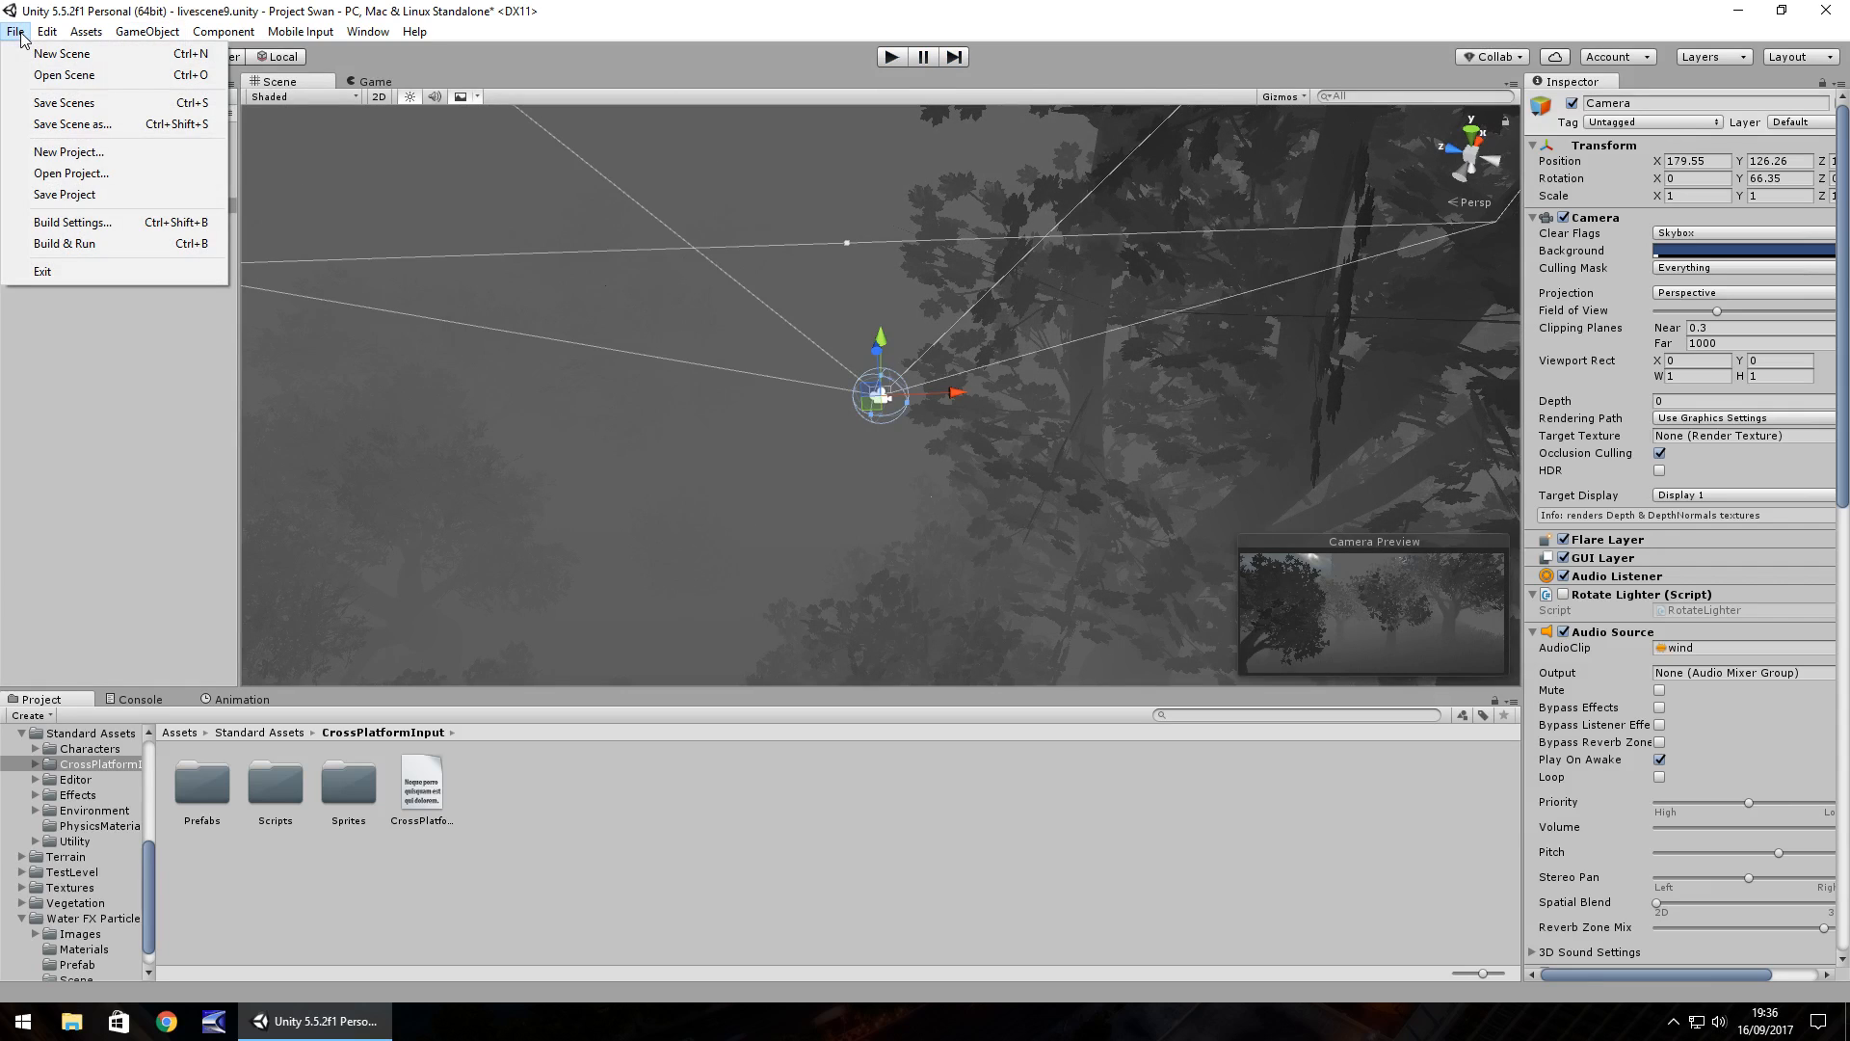
click(72, 222)
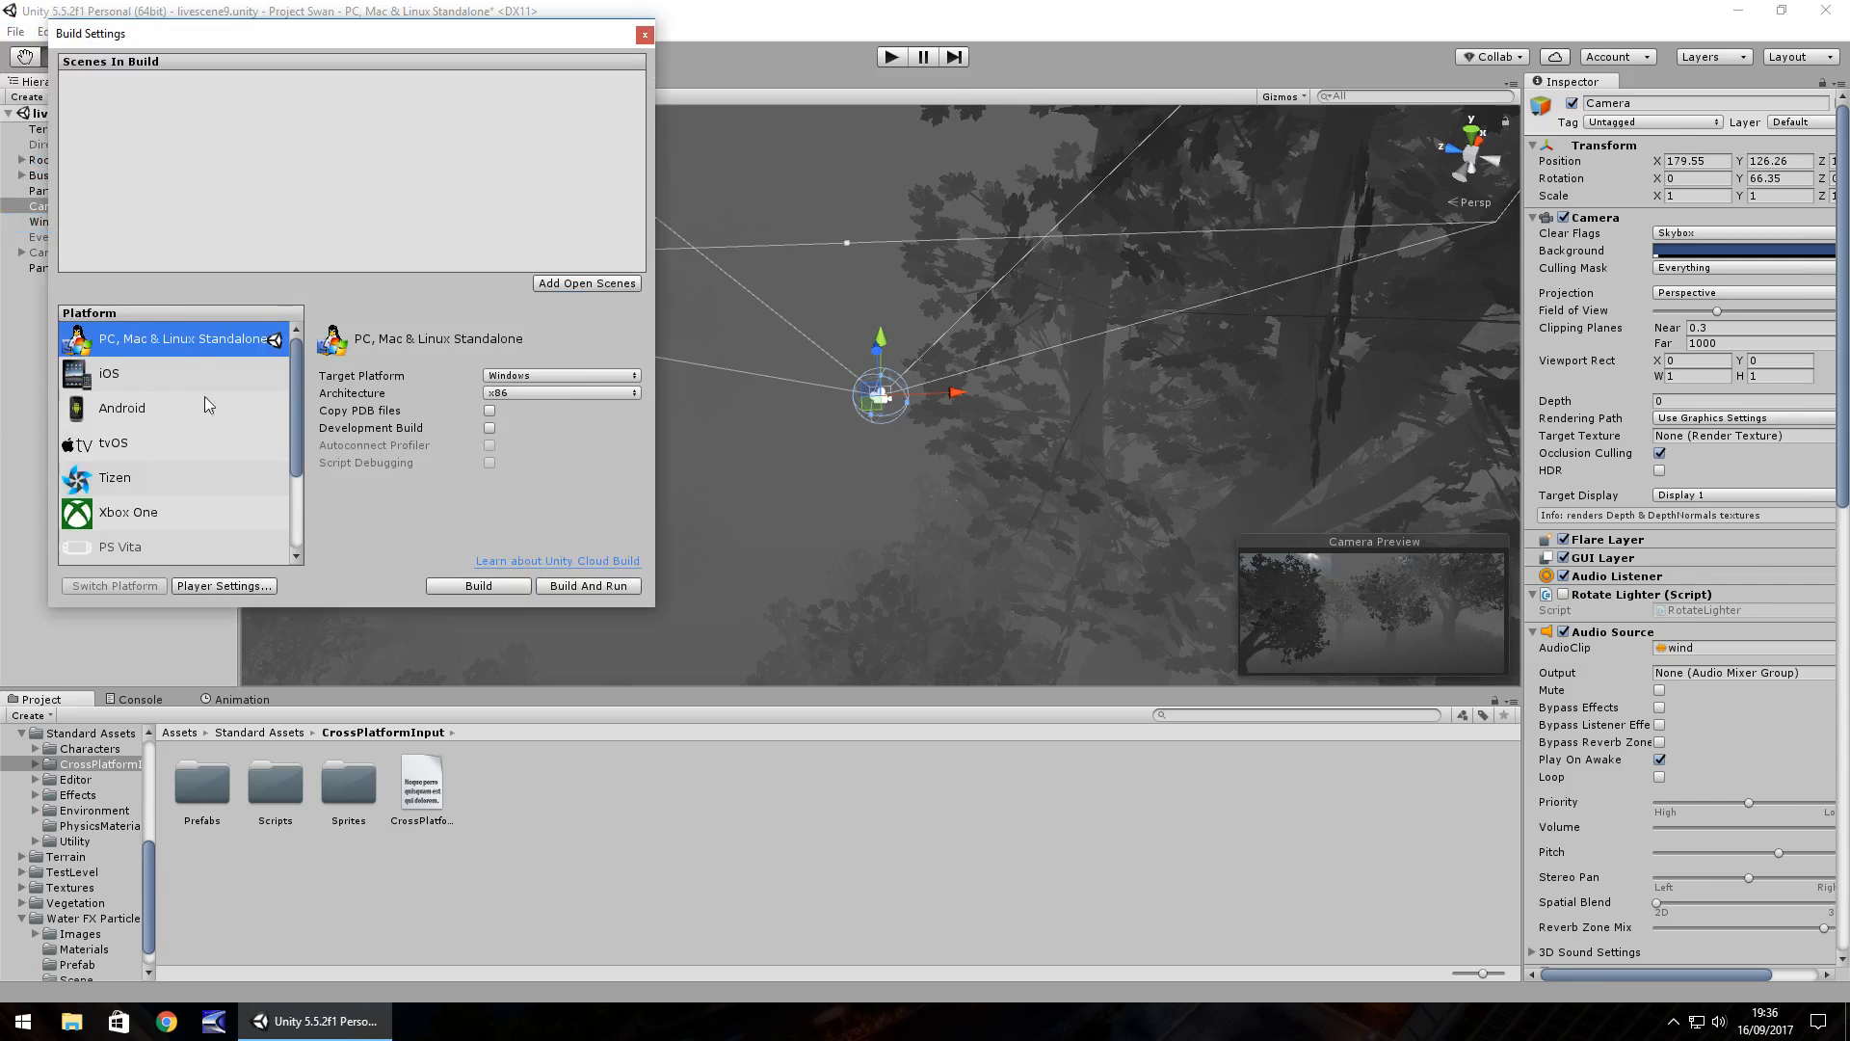
mouse_move(127, 464)
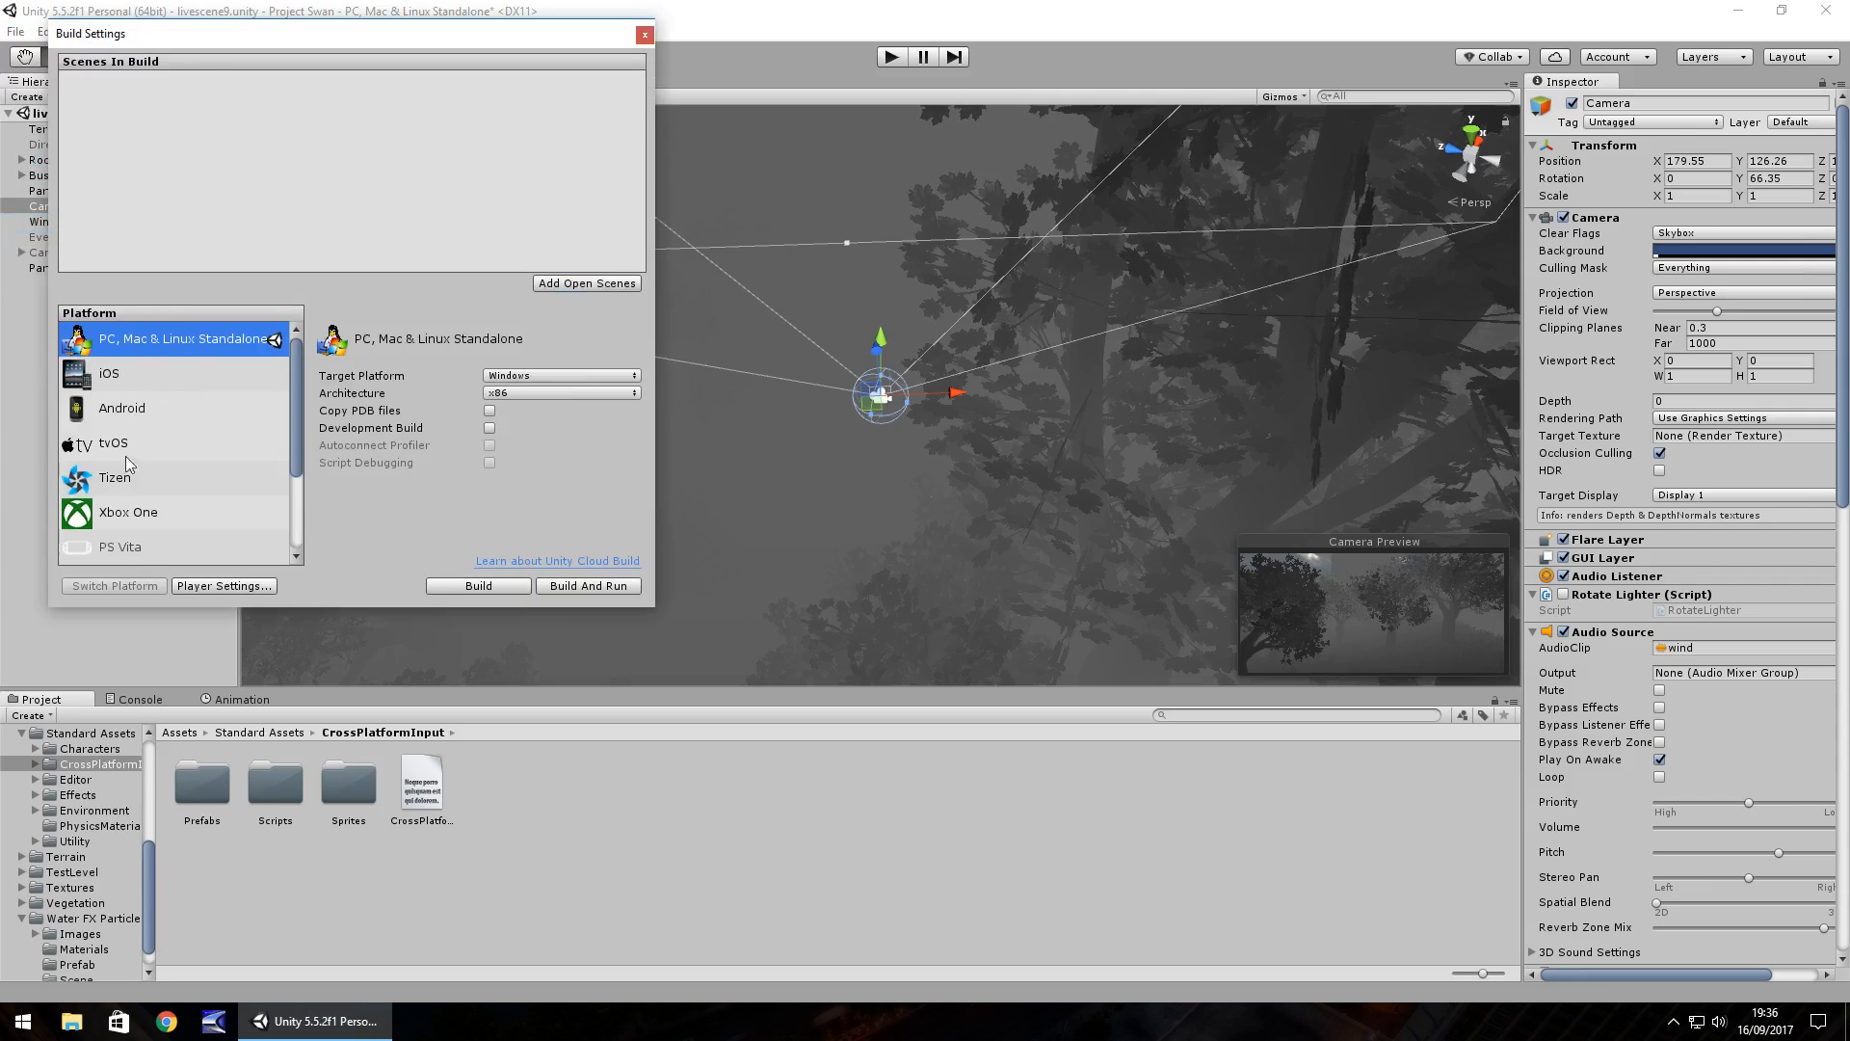
scroll(down, 3)
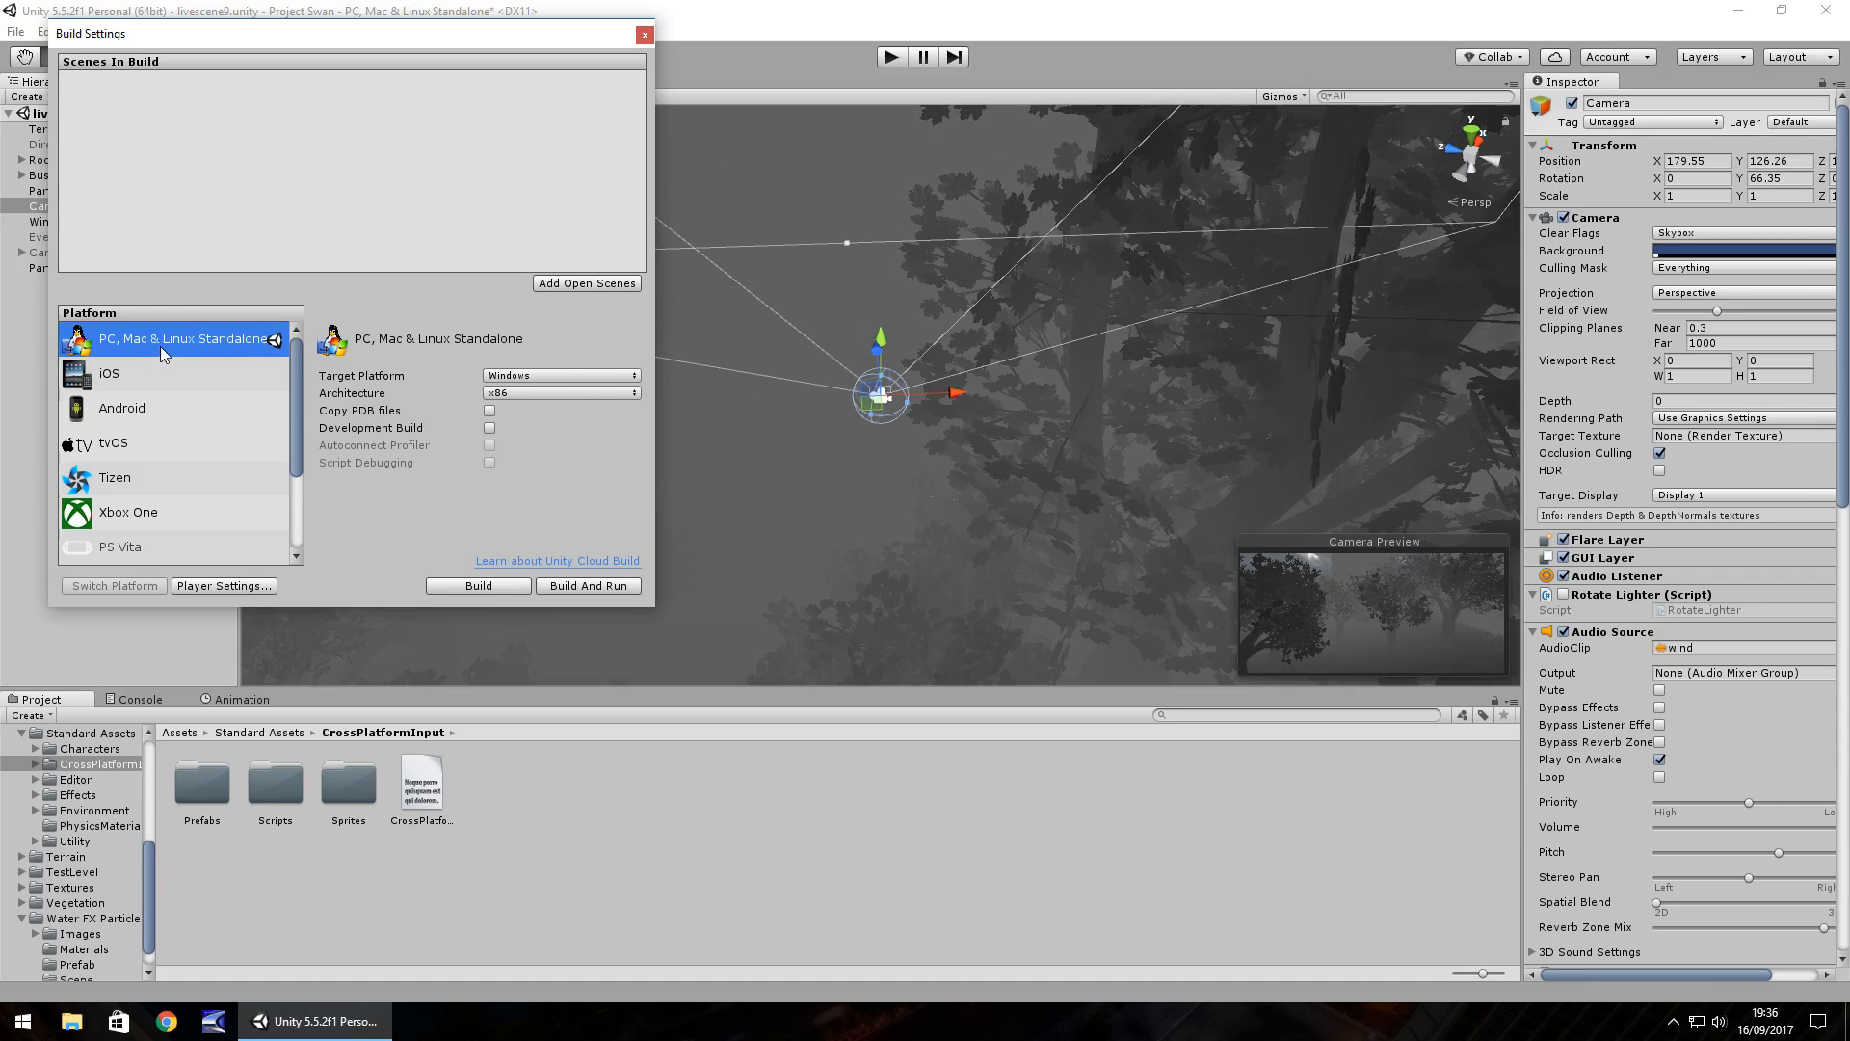
Step: Select iOS, then Android, in the Build Settings platform list
click(111, 373)
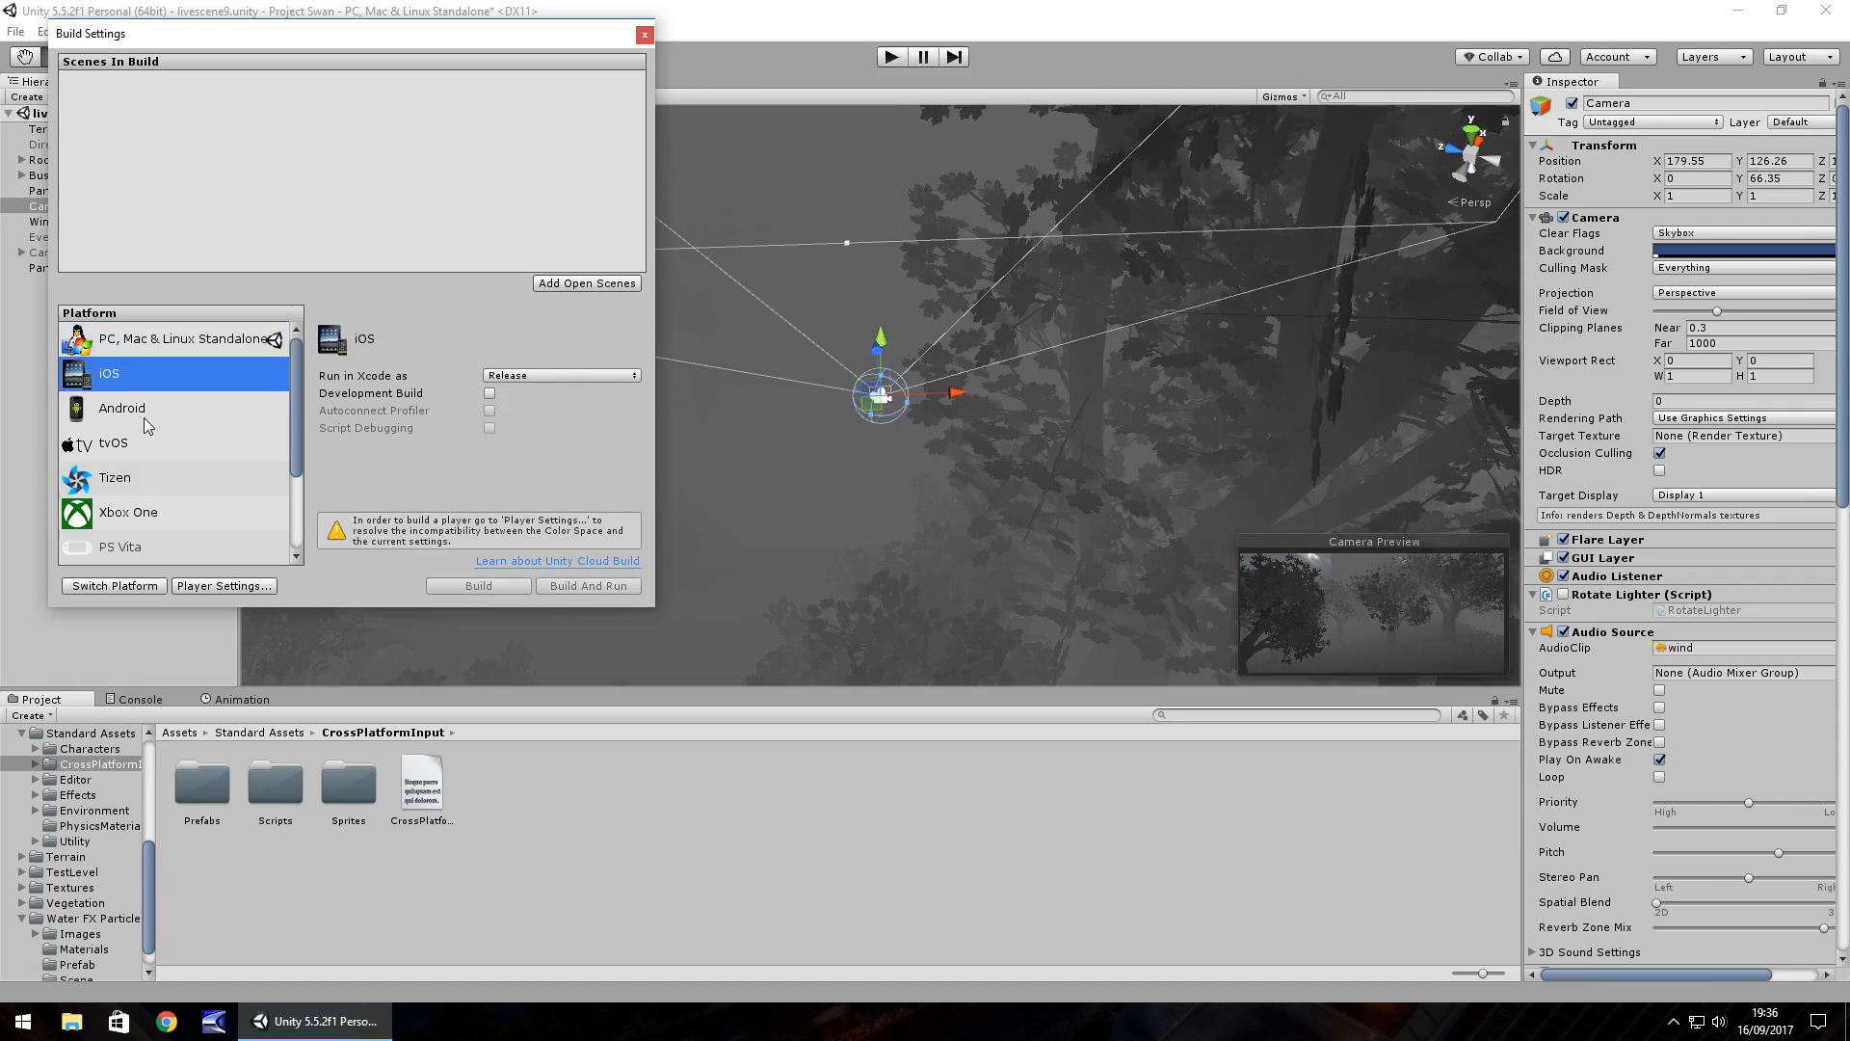
click(121, 407)
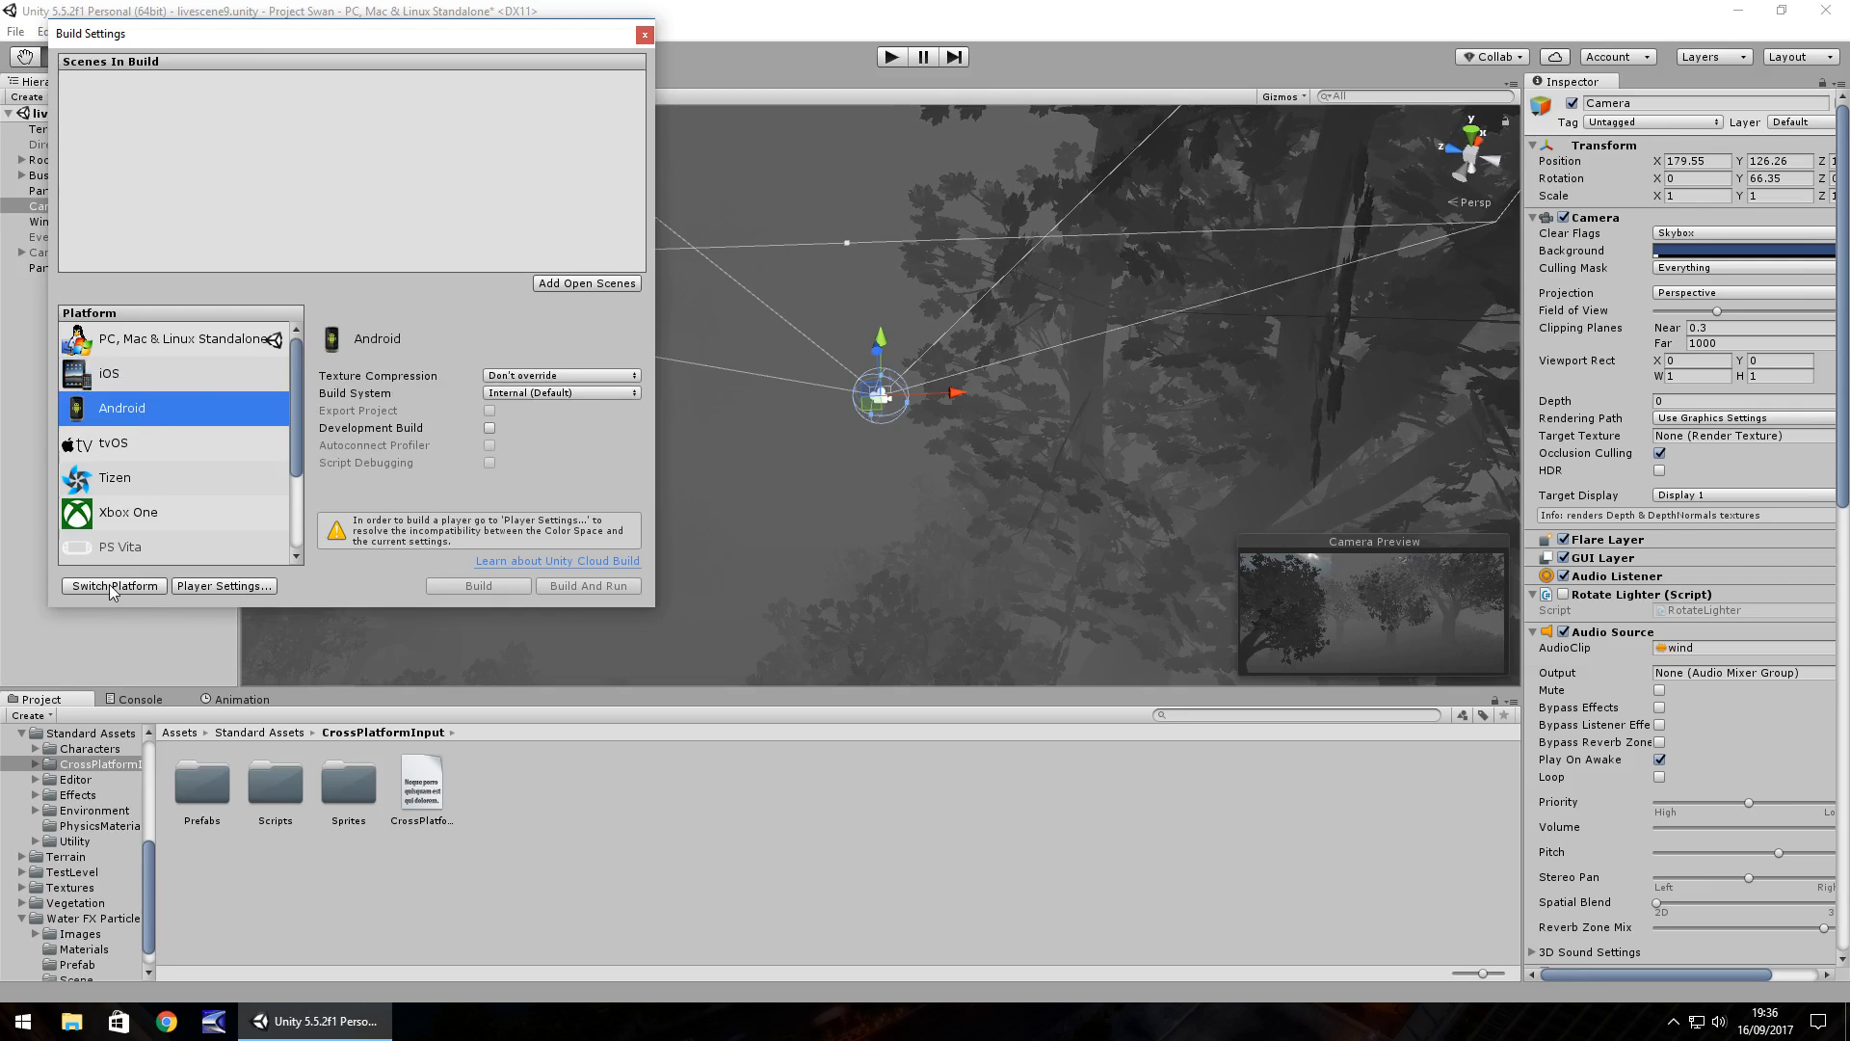
mouse_move(631, 83)
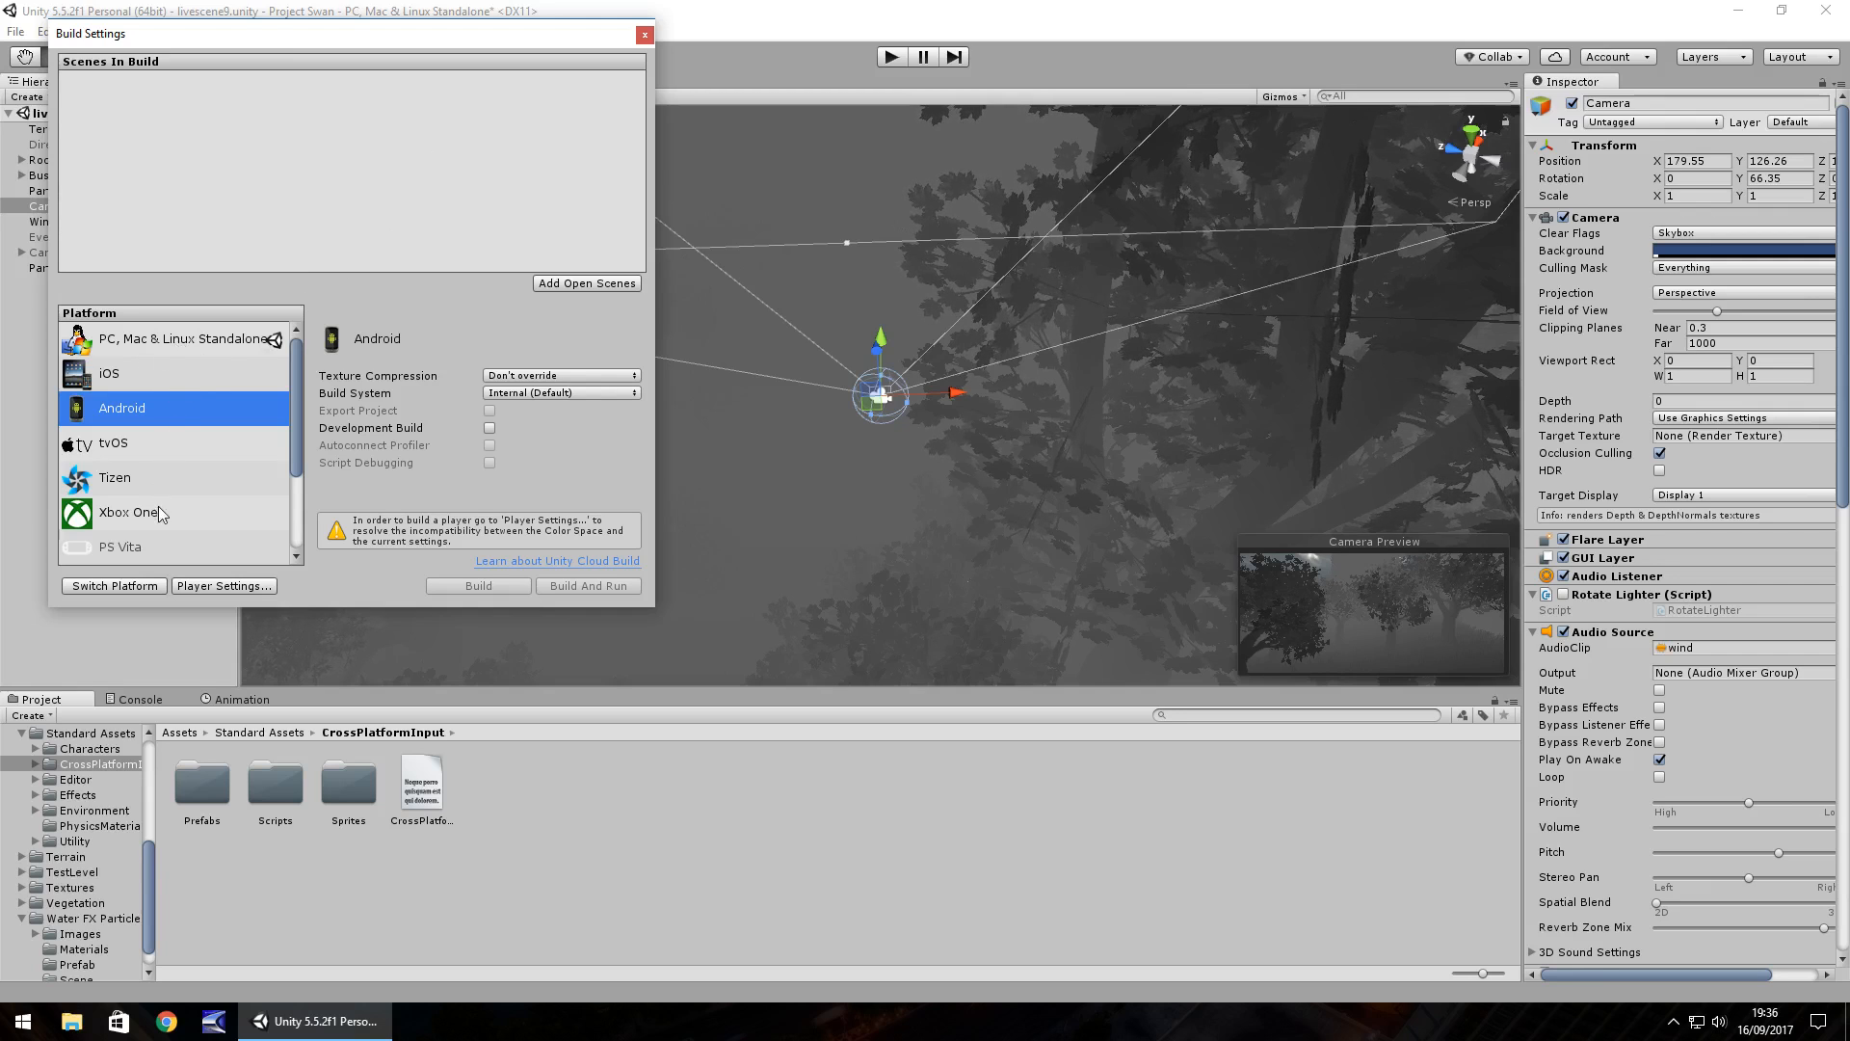
Step: View the Xbox One and PS Vita options, close Build Settings, and play the scene
click(127, 511)
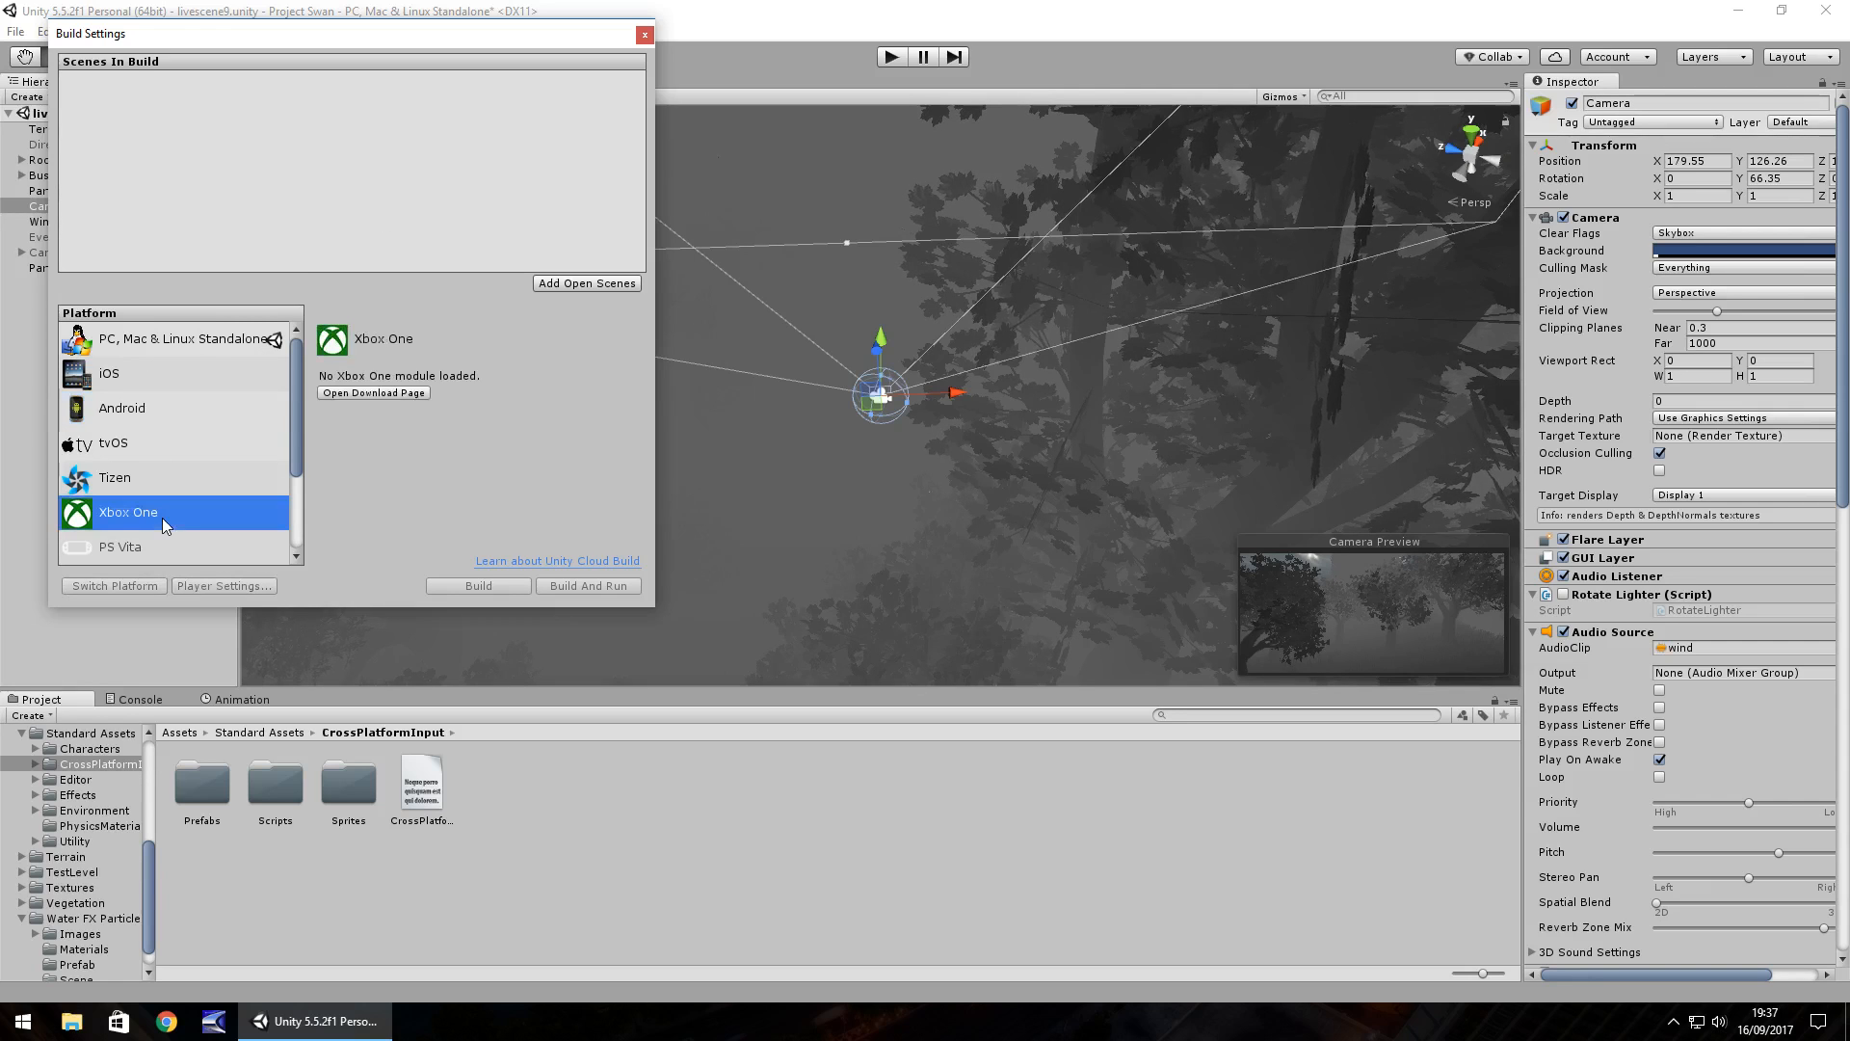
click(120, 546)
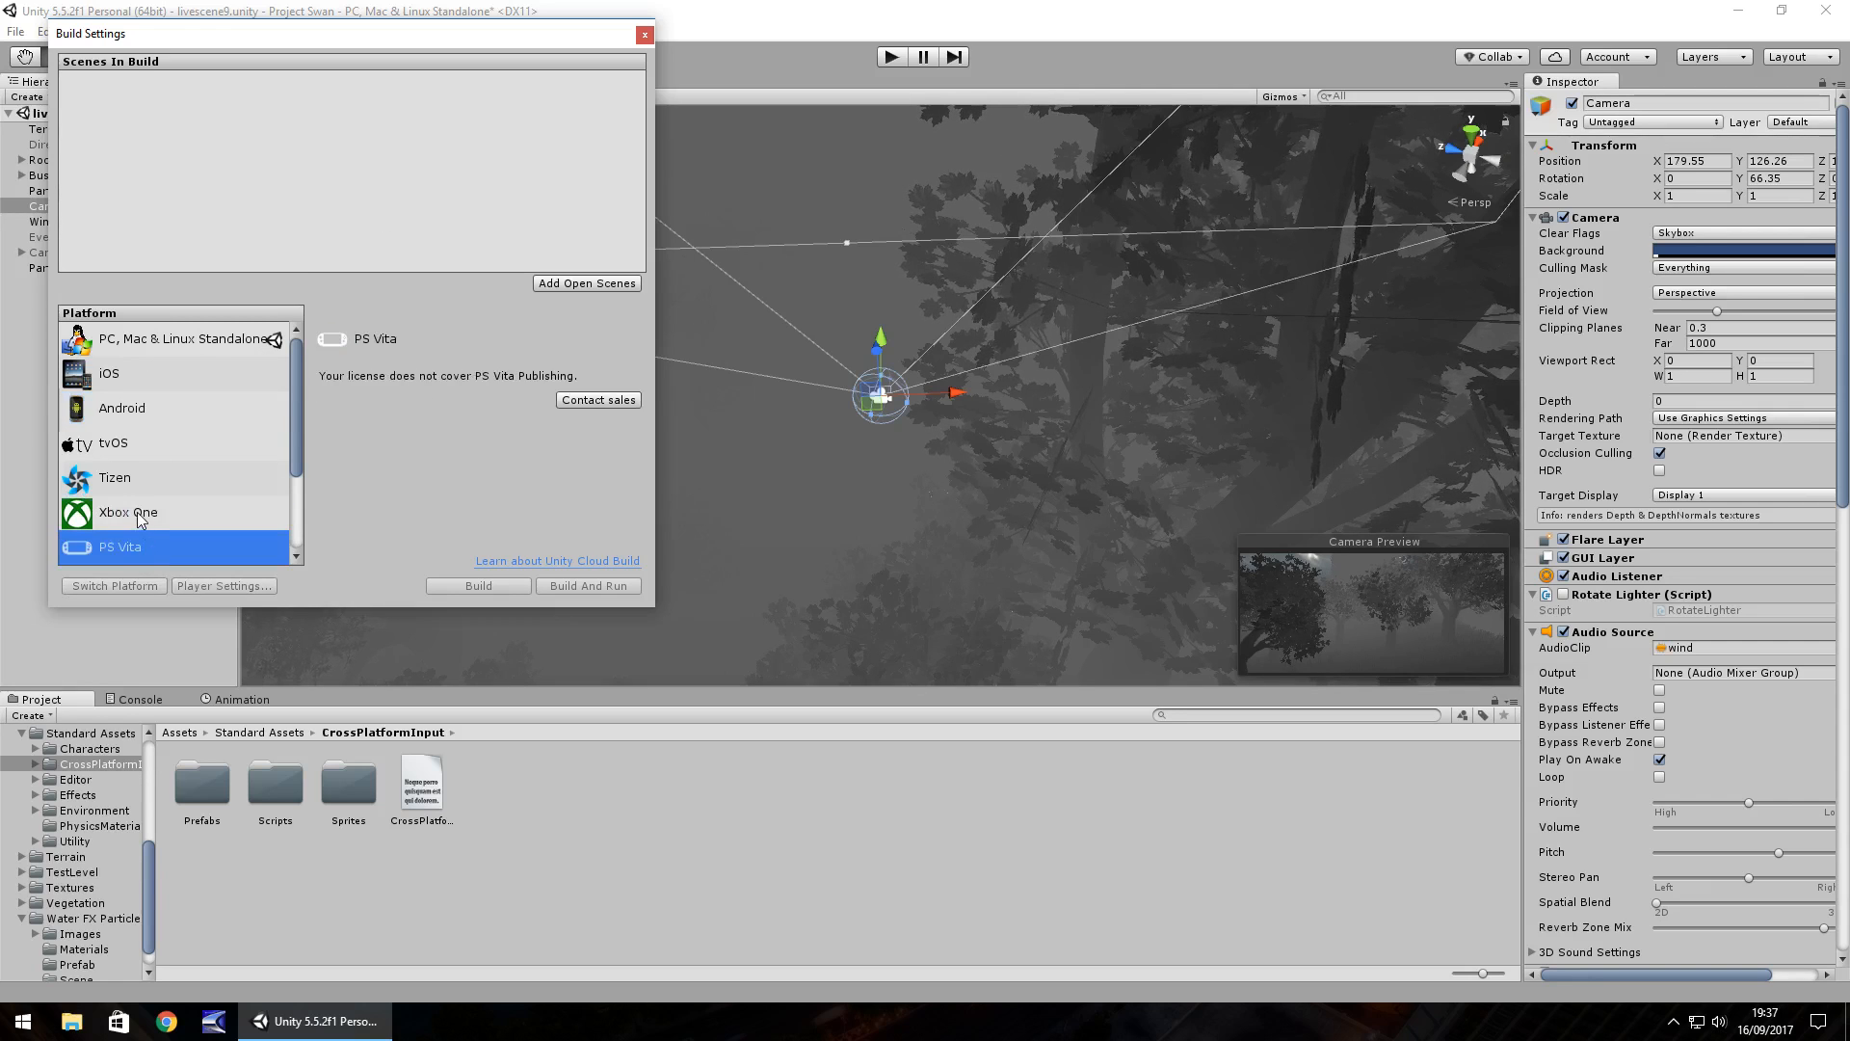
mouse_move(248, 466)
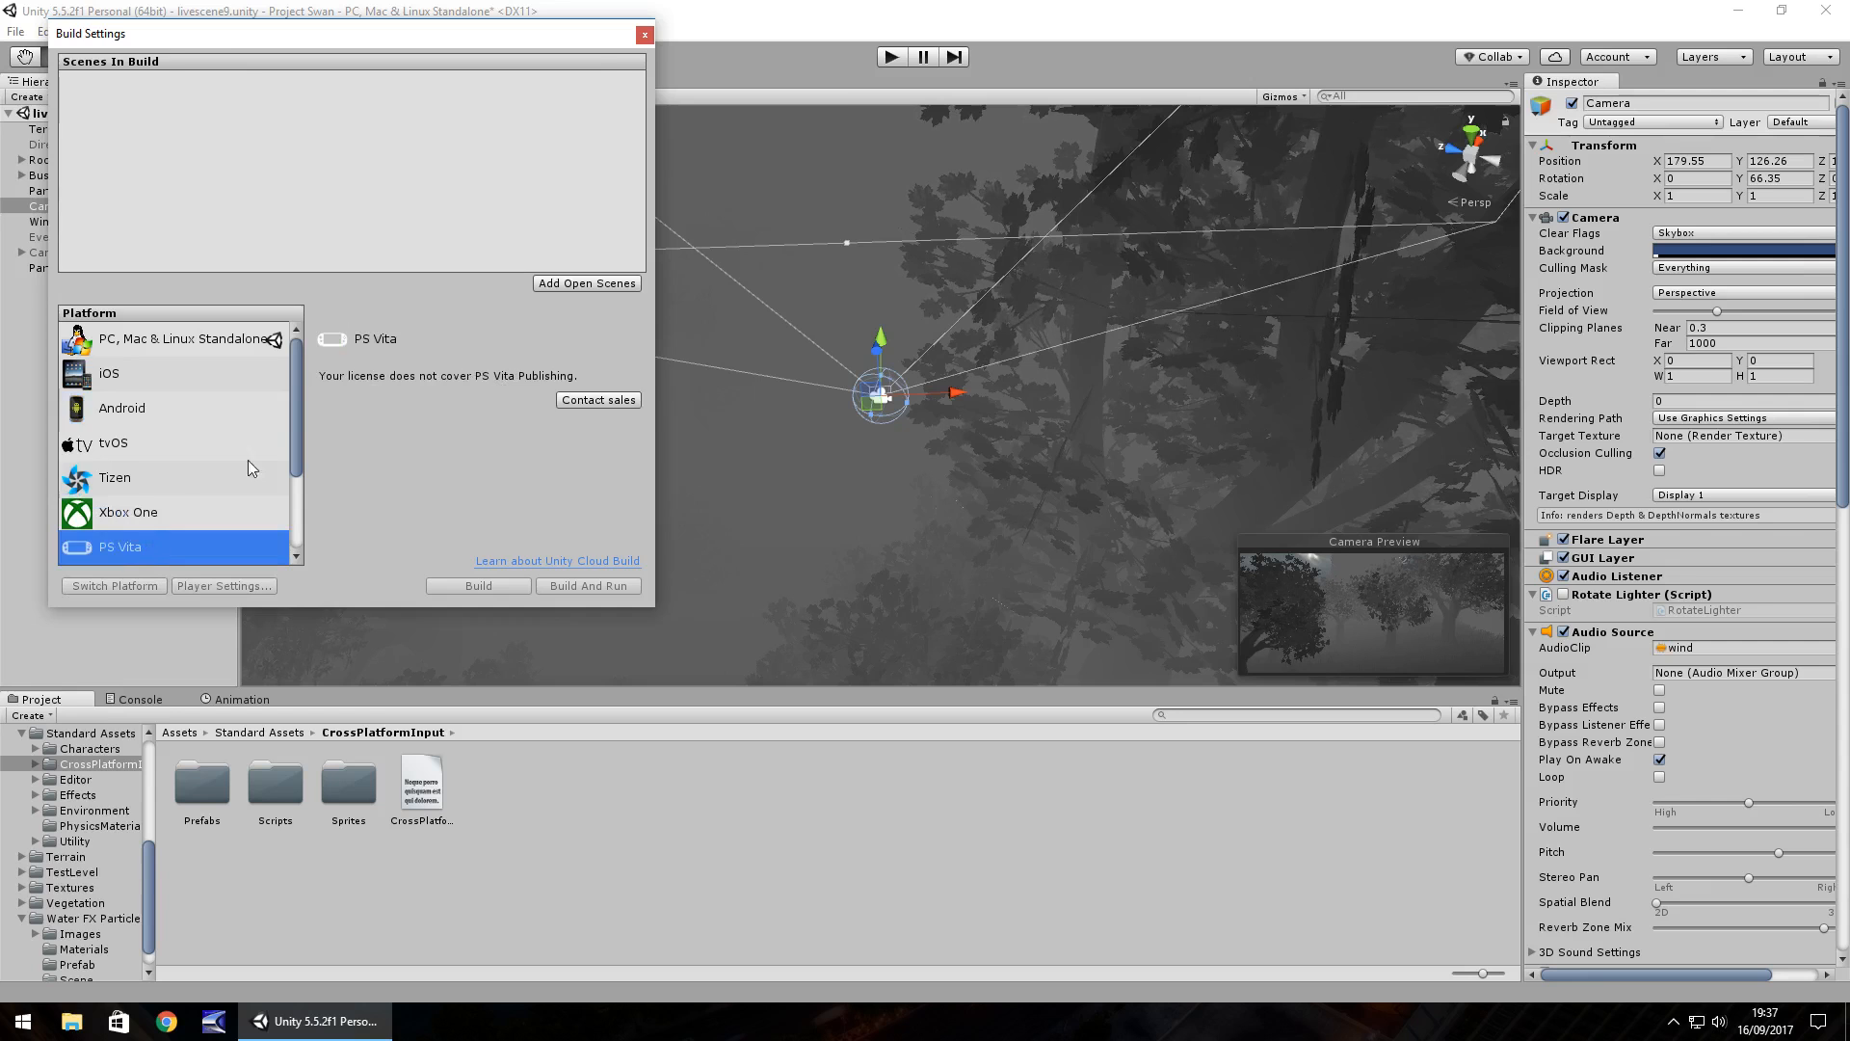
click(645, 35)
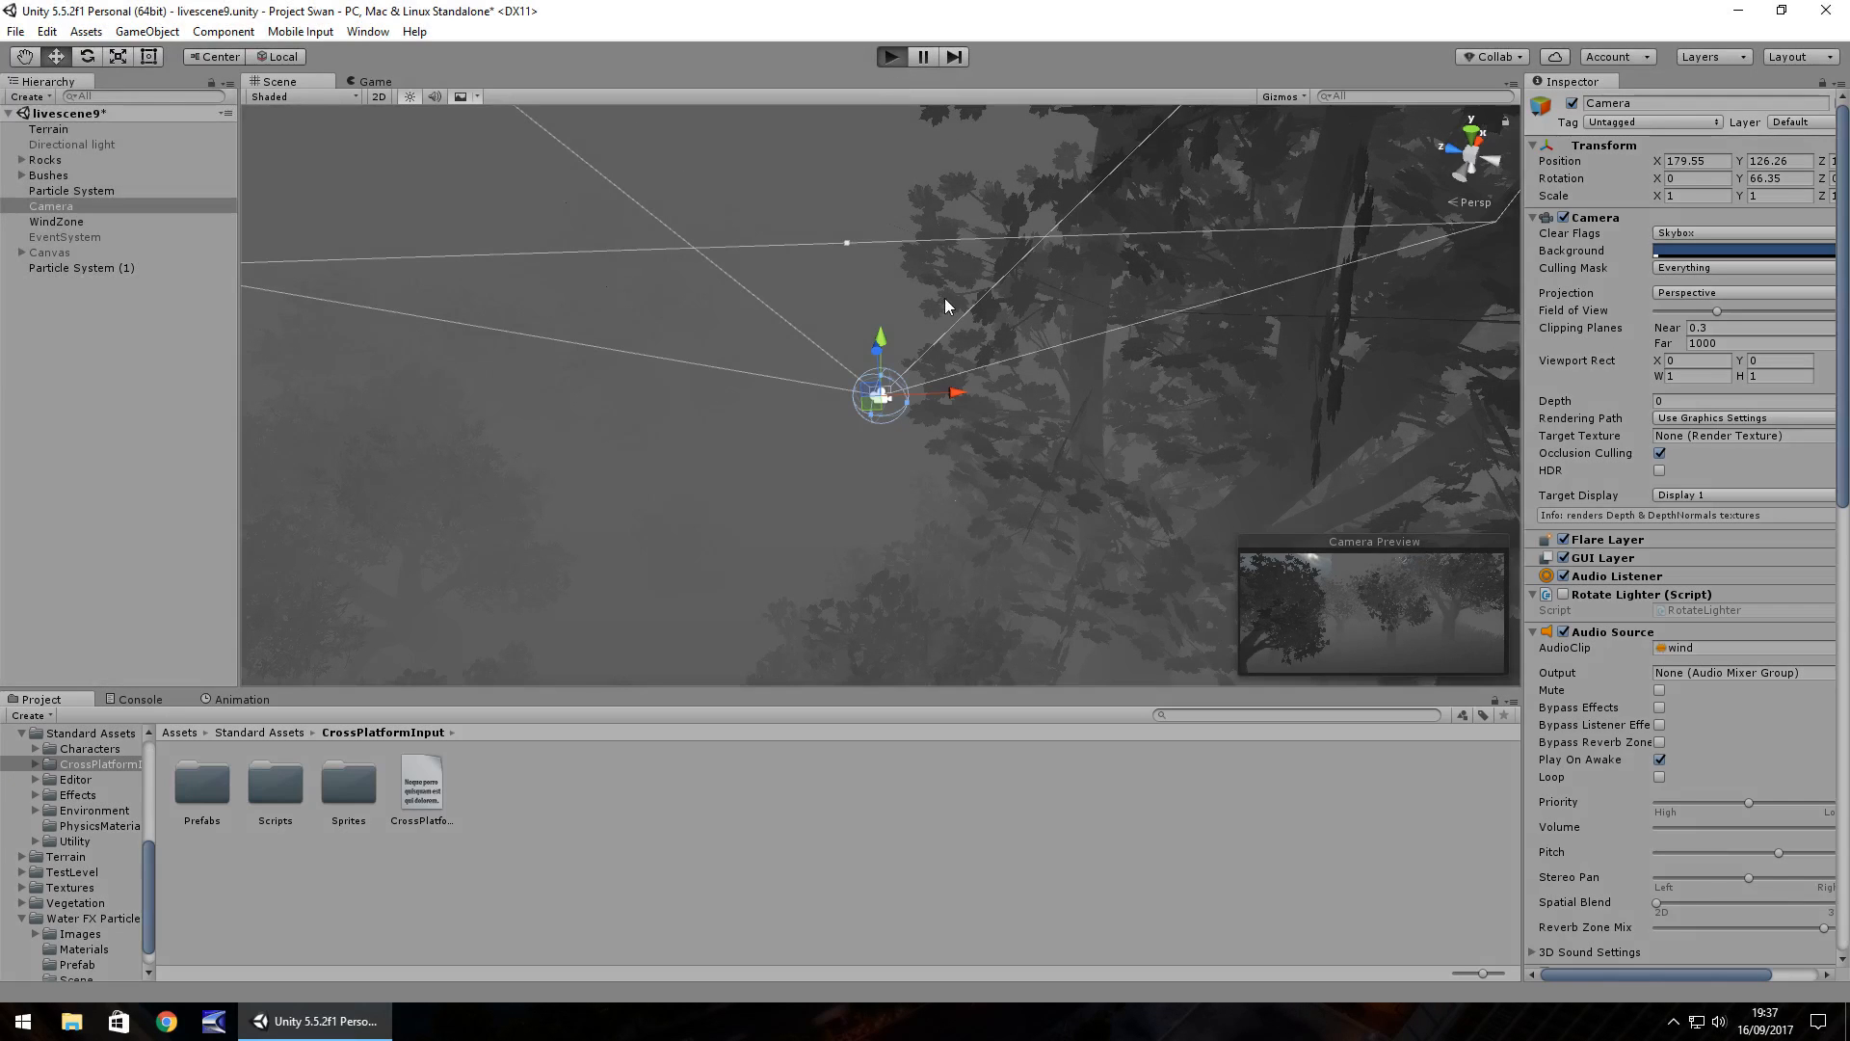
click(373, 81)
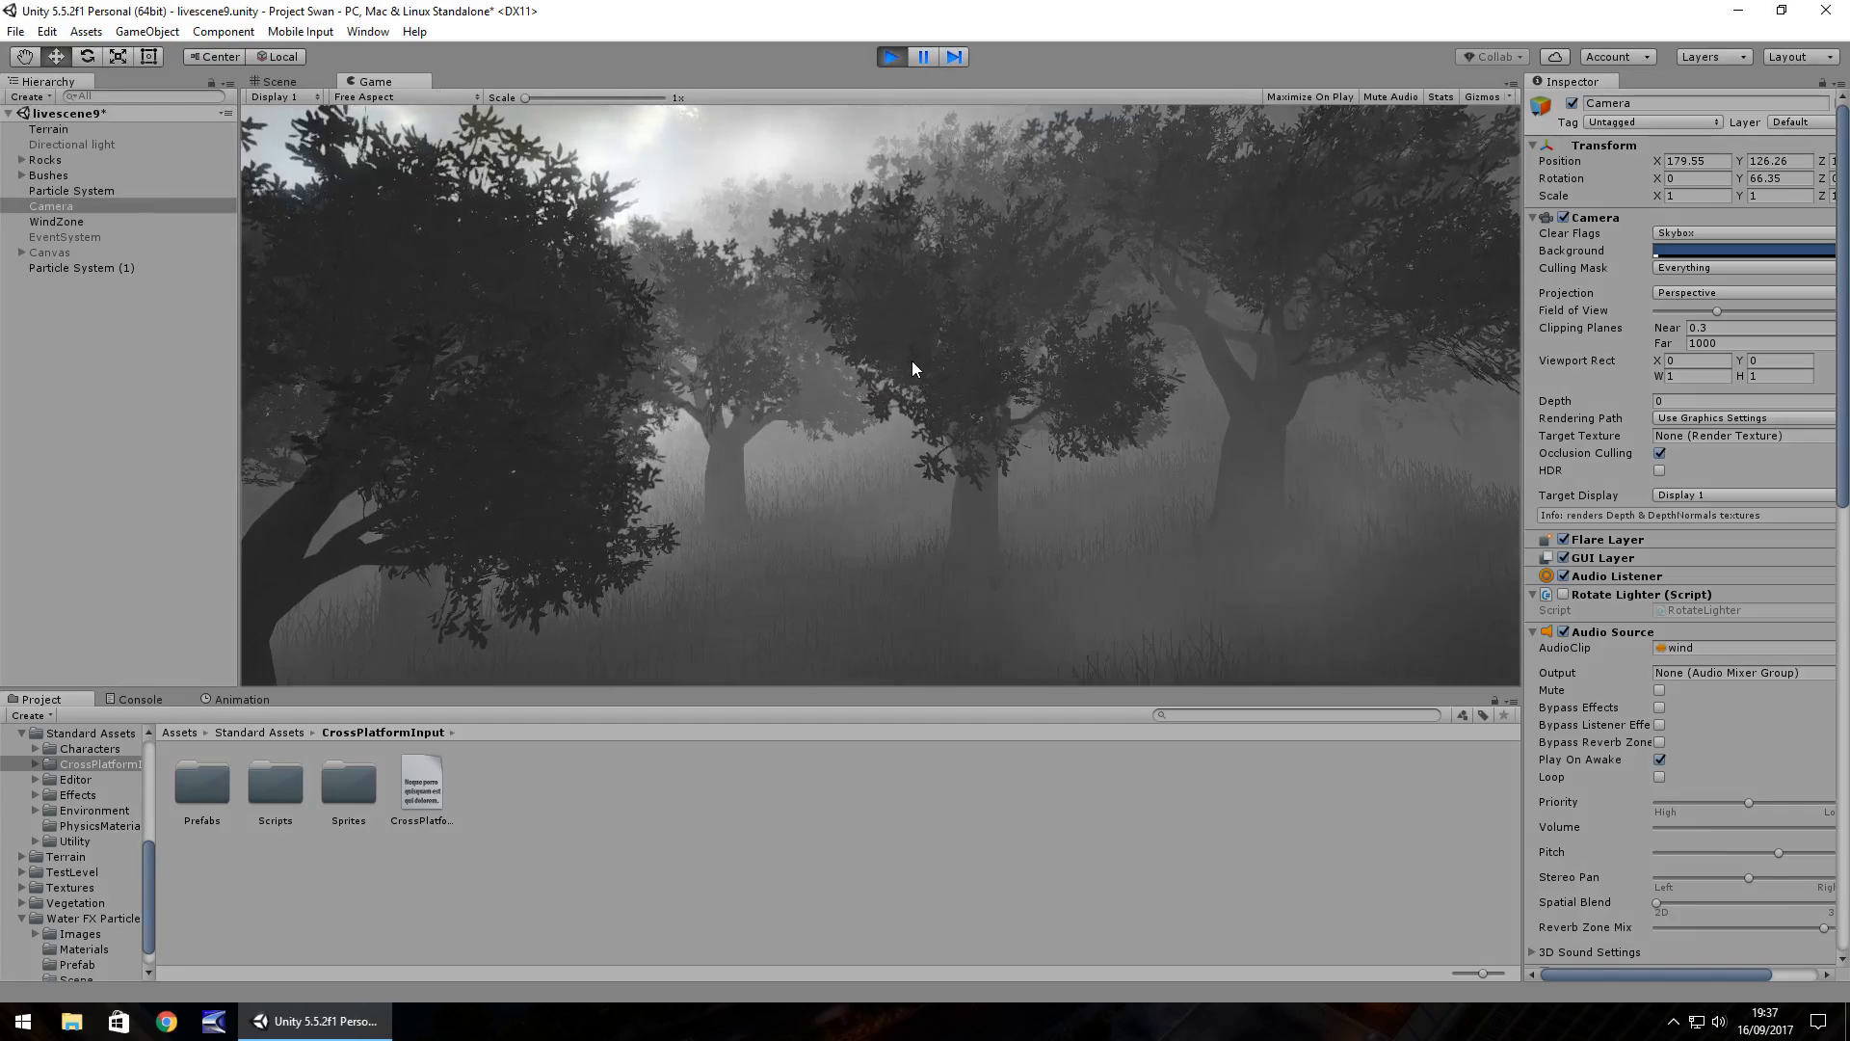